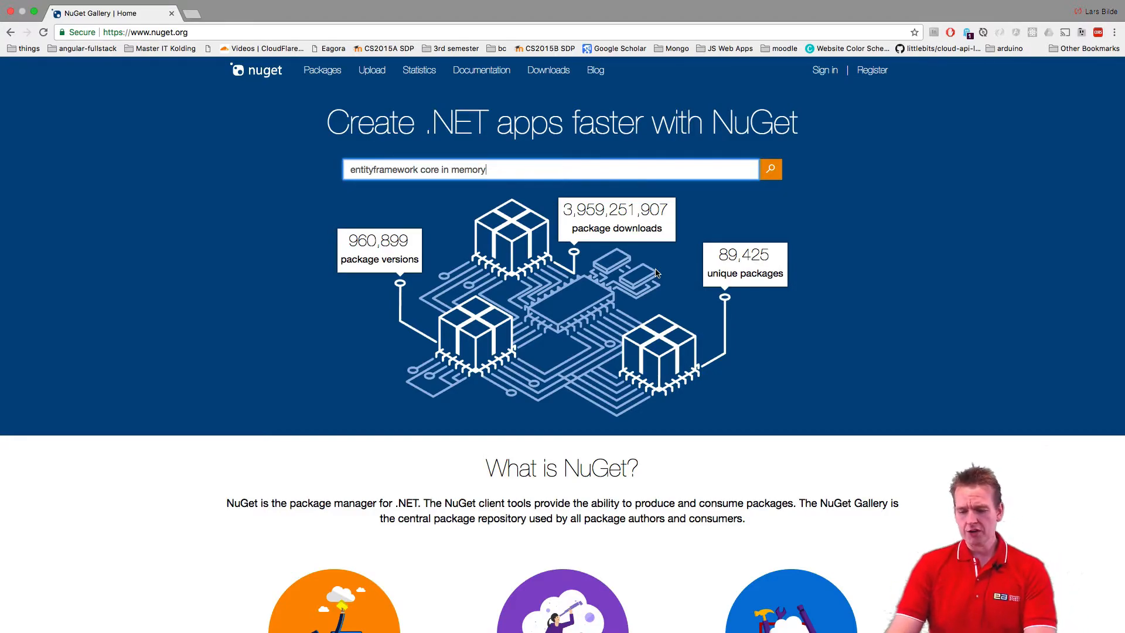
Submit the search for 'entityframework core in memory' from the NuGet home page
key(cmd+plus)
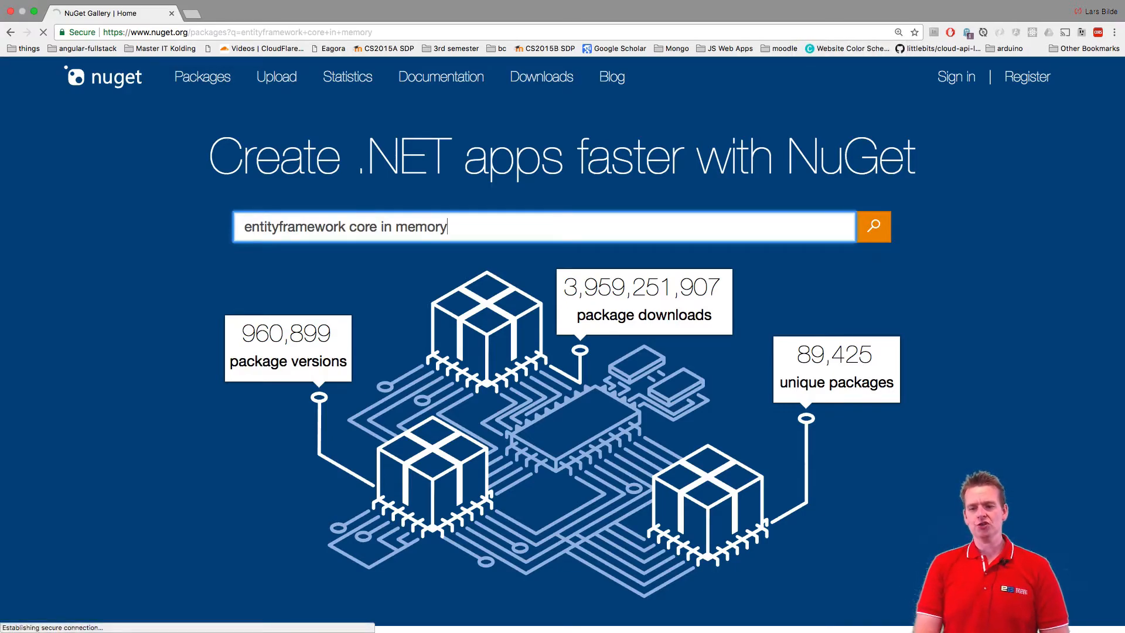
Scroll the 10,412 search results to locate Microsoft.EntityFrameworkCore.InMemory
click(873, 227)
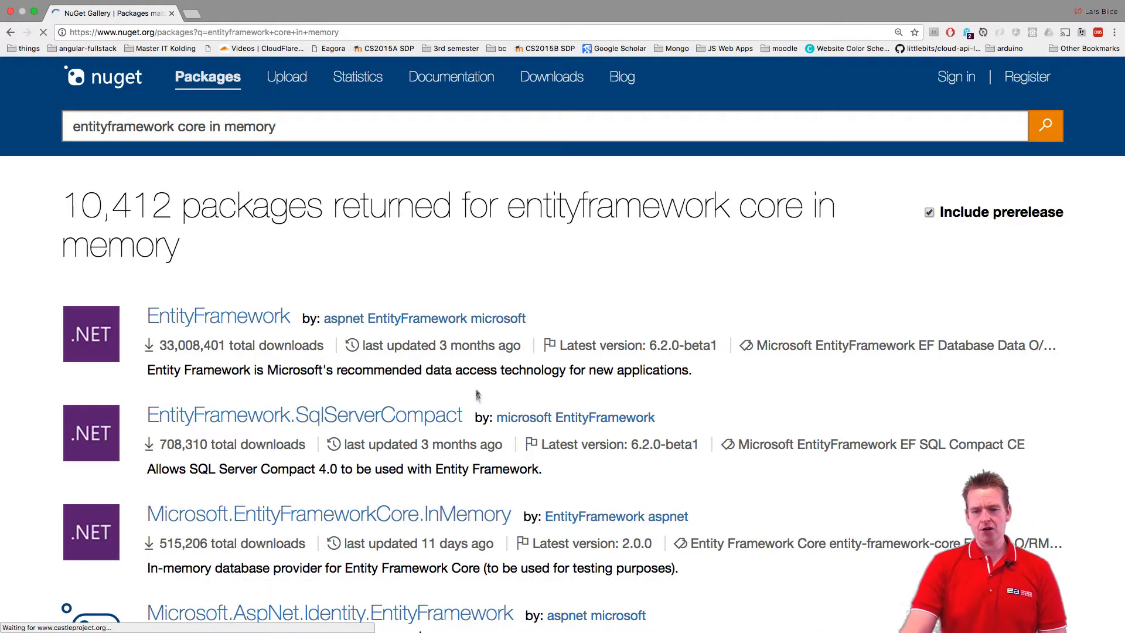
scroll(down, 3)
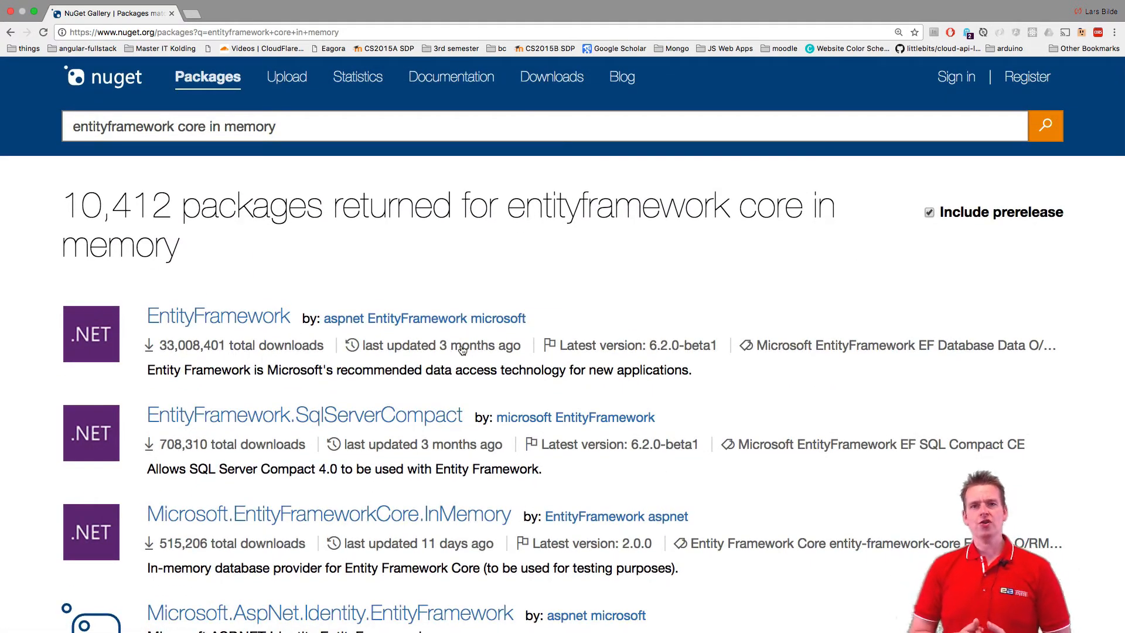
mouse_move(463, 345)
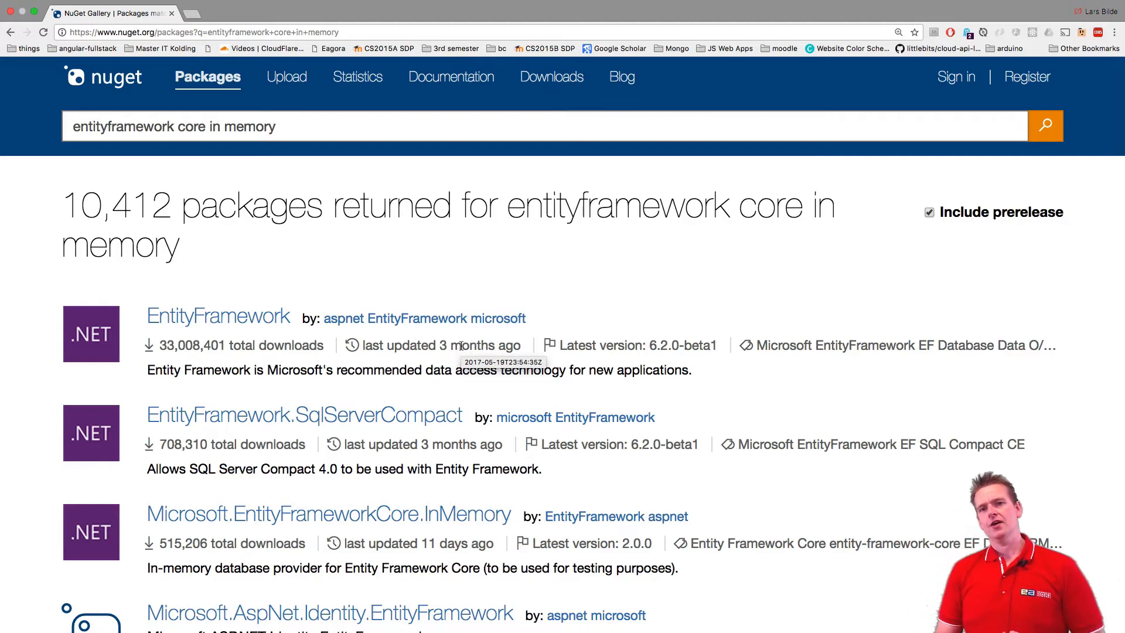